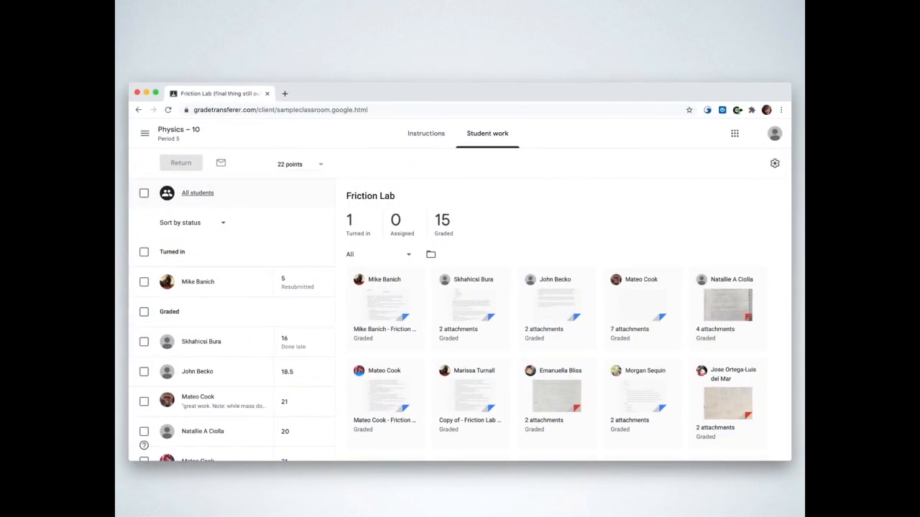
mouse_move(669, 222)
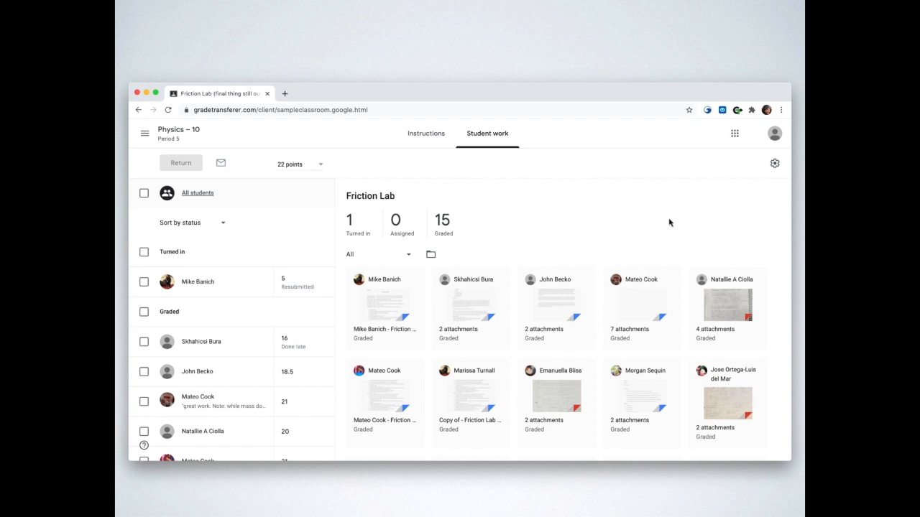
Open the Grade Transferer extension popup on the Friction Lab student work page
left_click(736, 110)
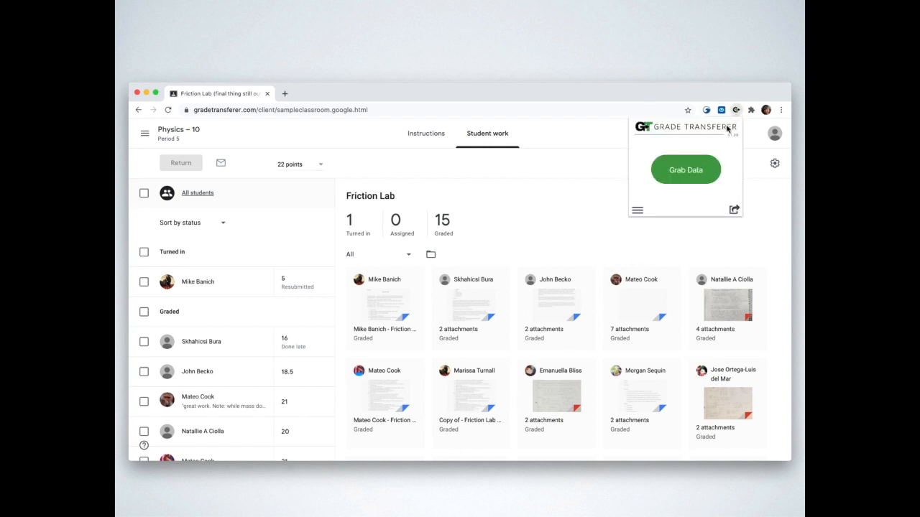
Grab the Friction Lab grades and display the alert listing all 15 retrieved scores
left_click(685, 169)
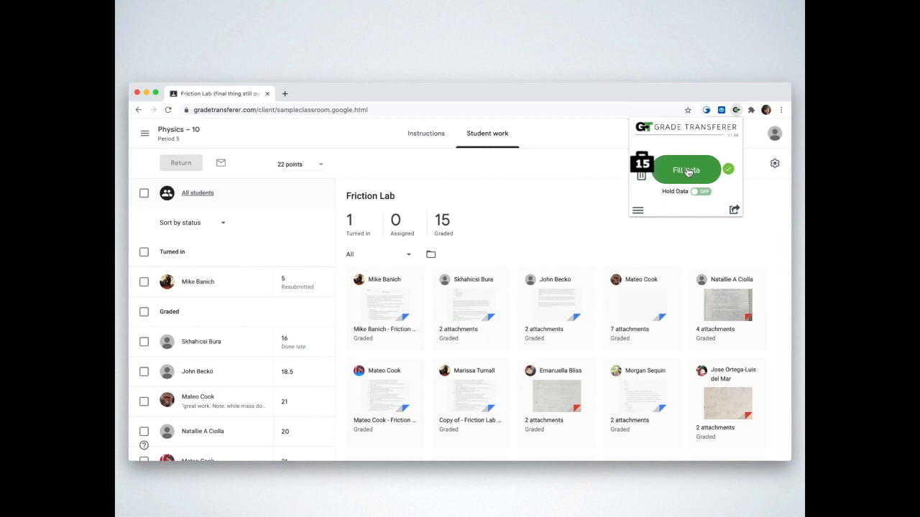
left_click(685, 169)
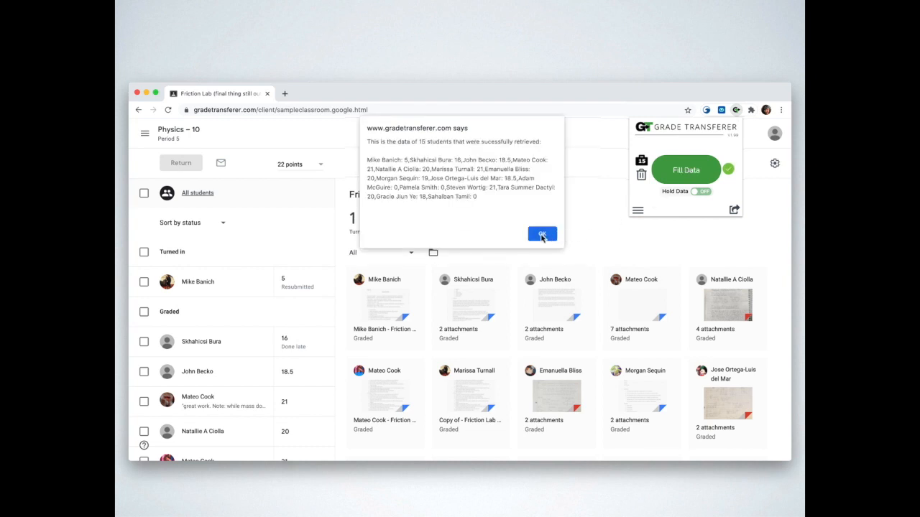
Dismiss the retrieved-scores alert with OK
left_click(542, 234)
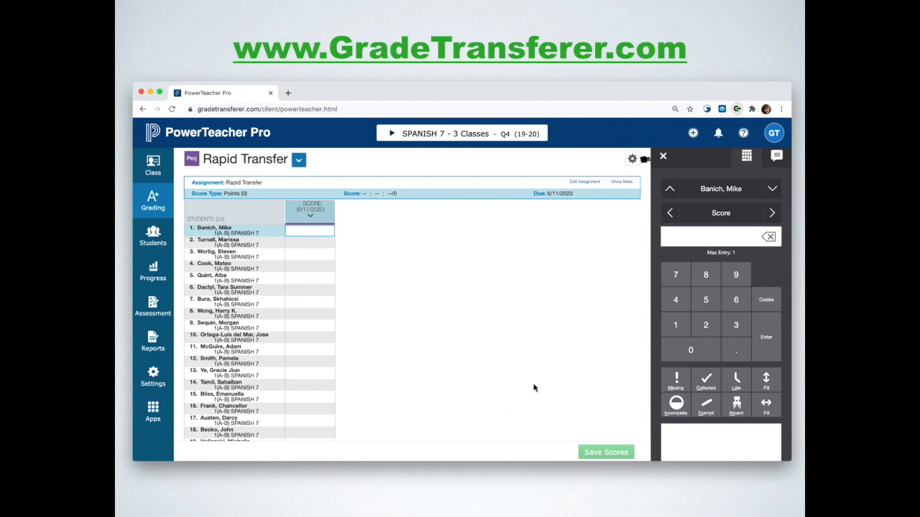
Fill the 15 Friction Lab scores into the Rapid Transfer column via Fill Data
left_click(722, 109)
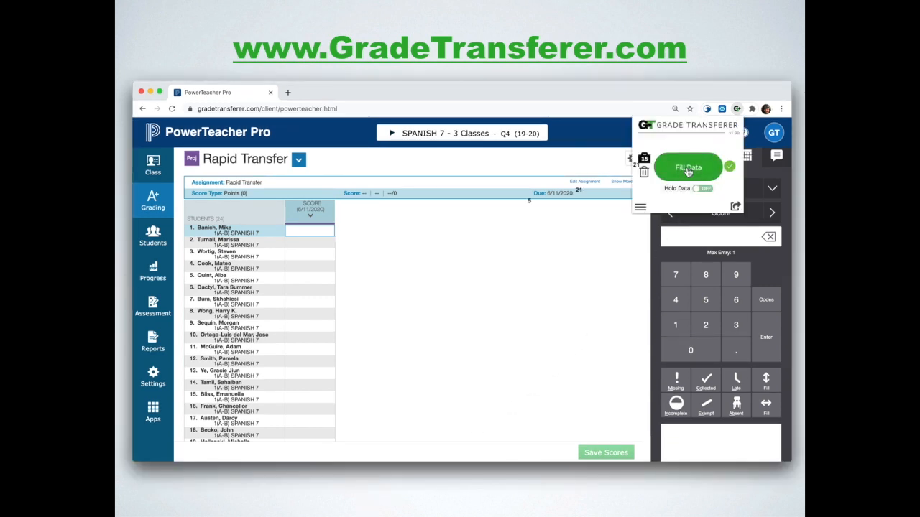
left_click(687, 166)
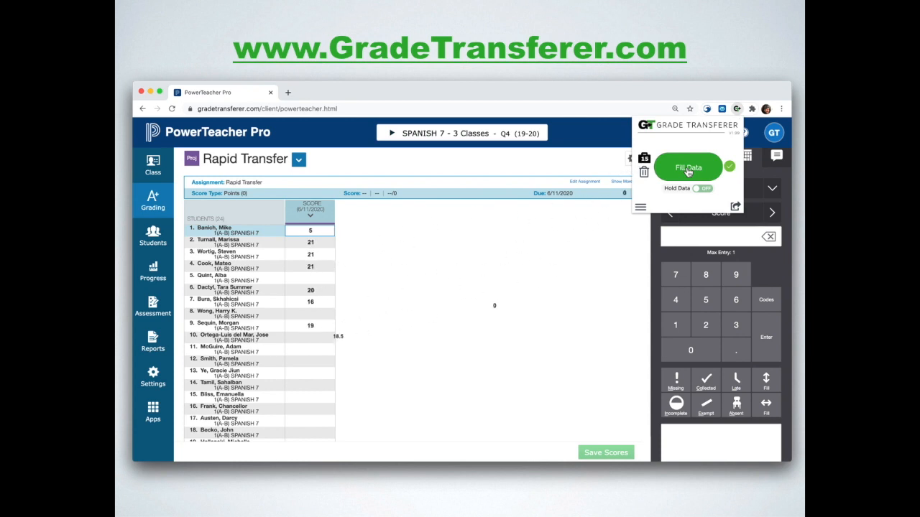
left_click(687, 167)
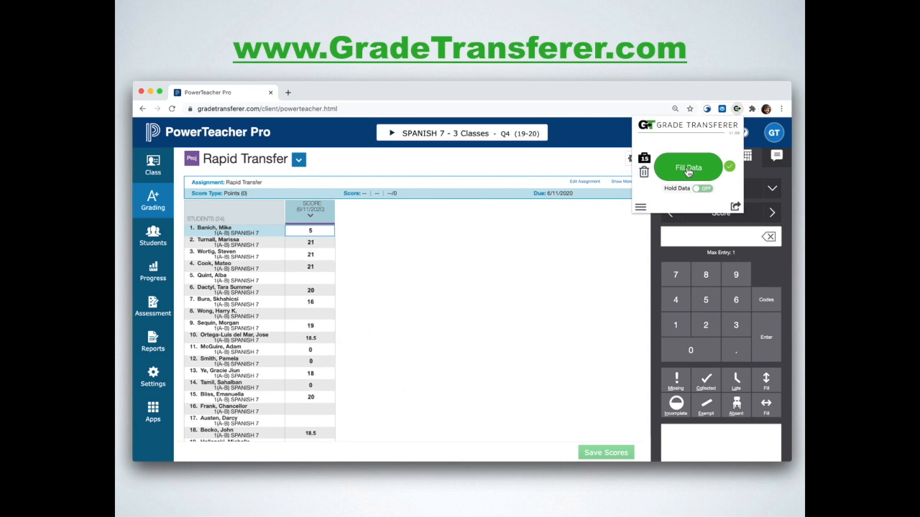
left_click(688, 167)
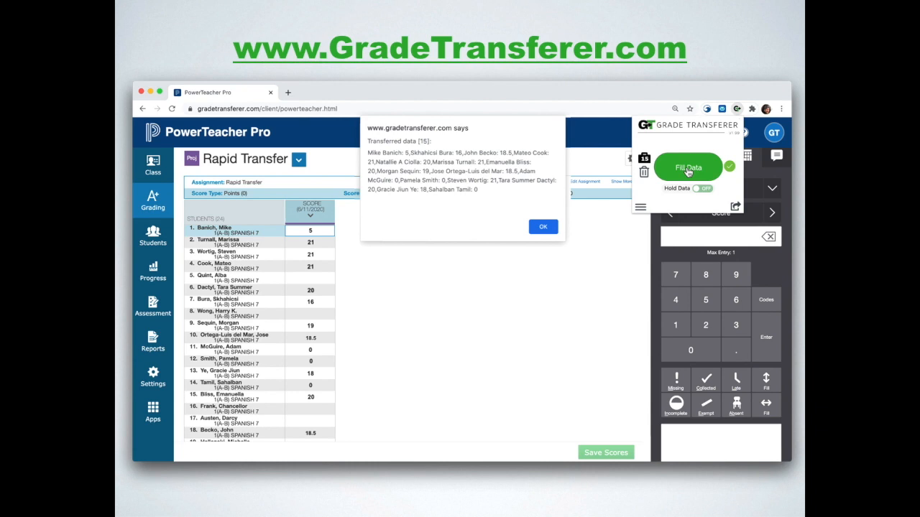